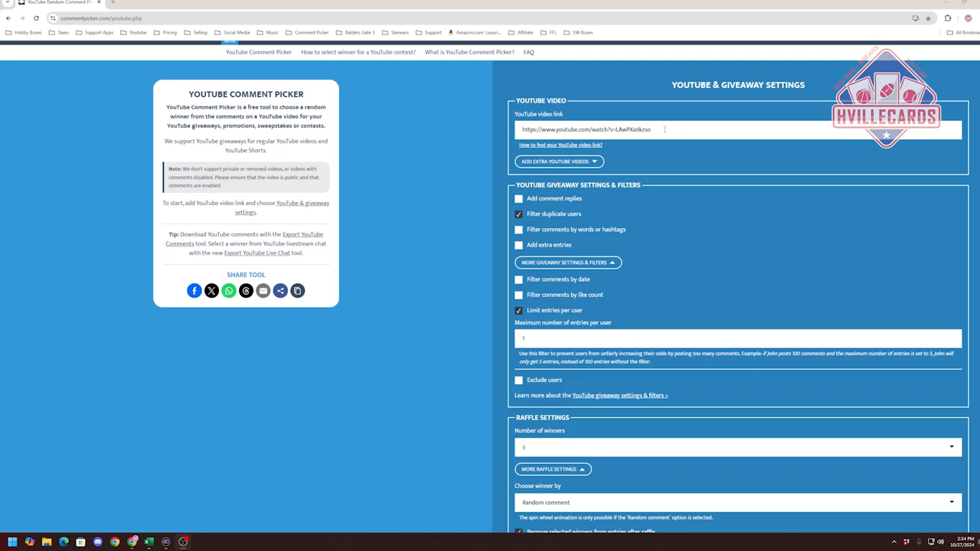
- Run the random draw so five winning commenters appear on the 250 subscriber giveaway card
scroll("down", 3)
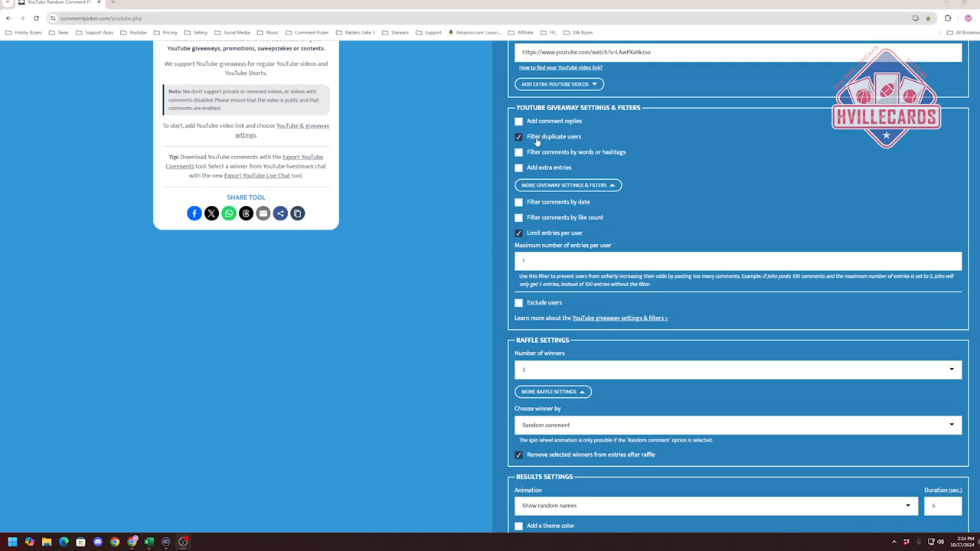
mouse_move(470, 204)
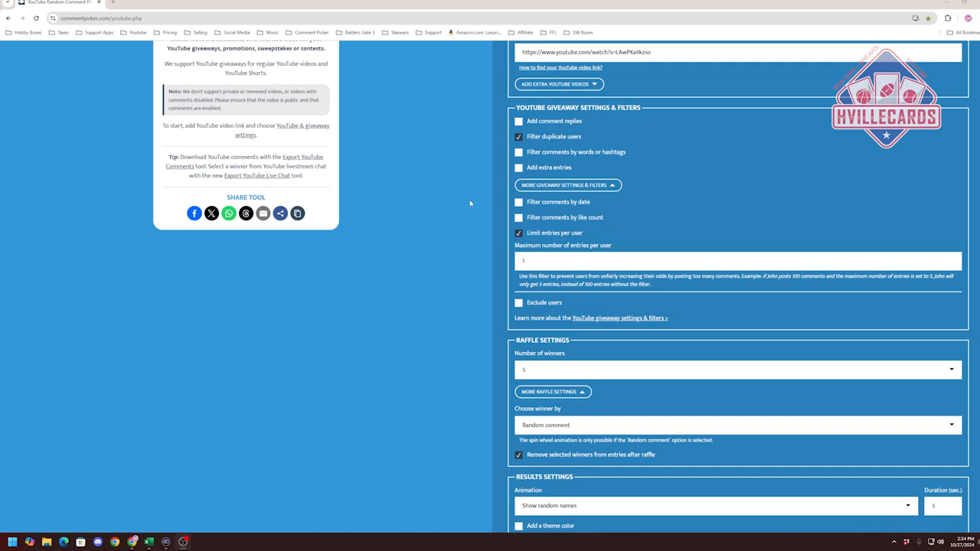
scroll("down", 3)
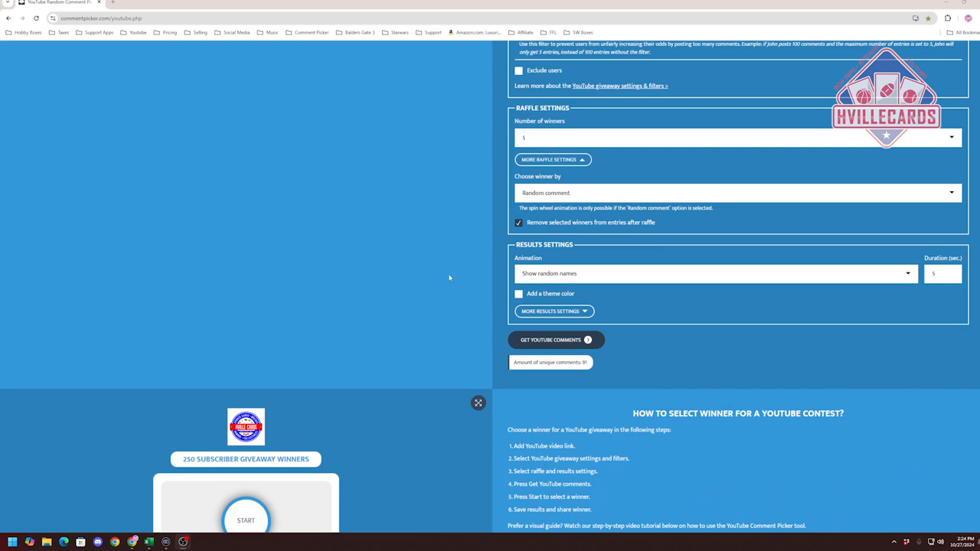
scroll("down", 3)
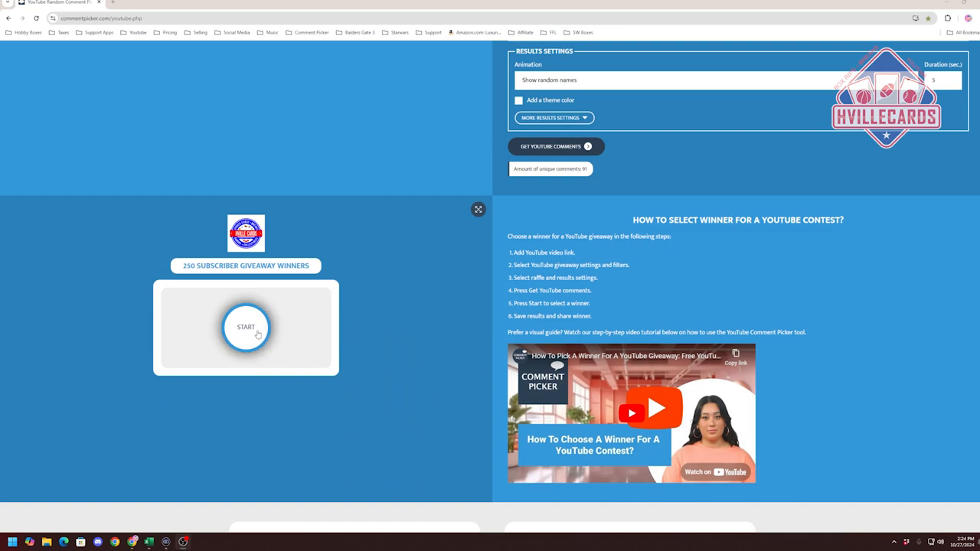
left_click(245, 328)
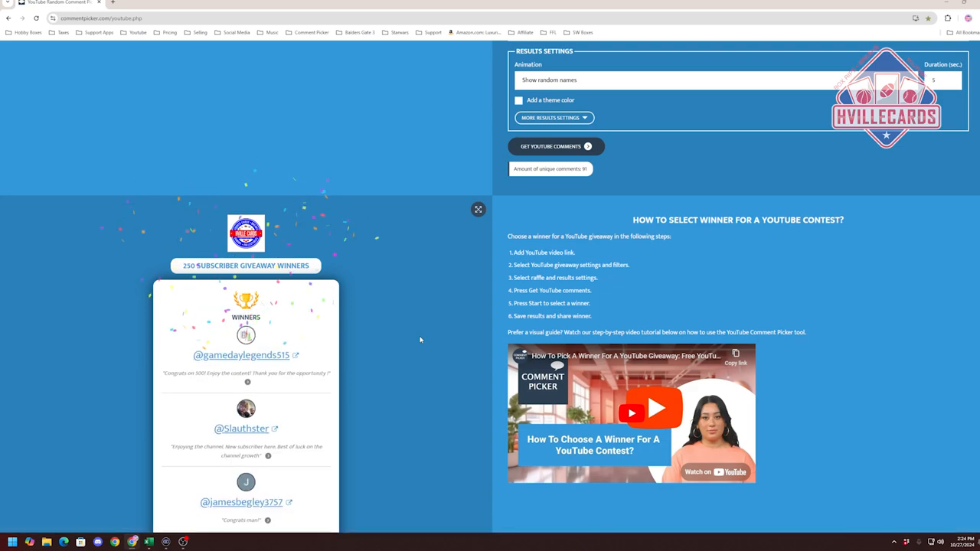
scroll("down", 3)
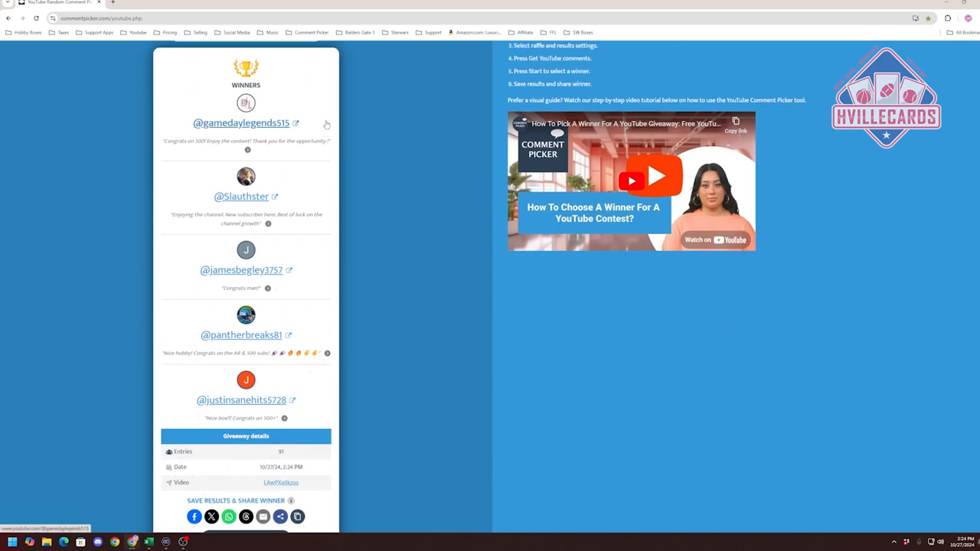
scroll("down", 3)
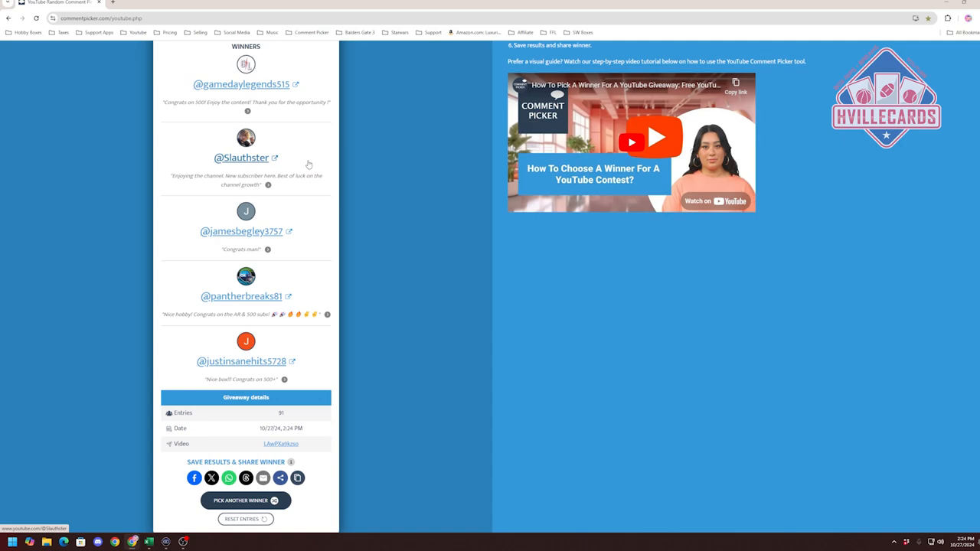
scroll("down", 3)
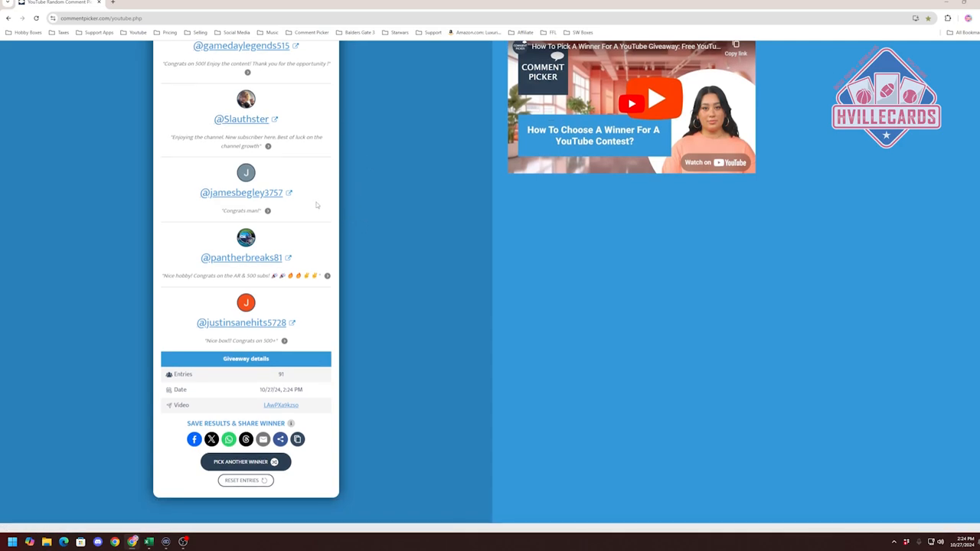
scroll("down", 3)
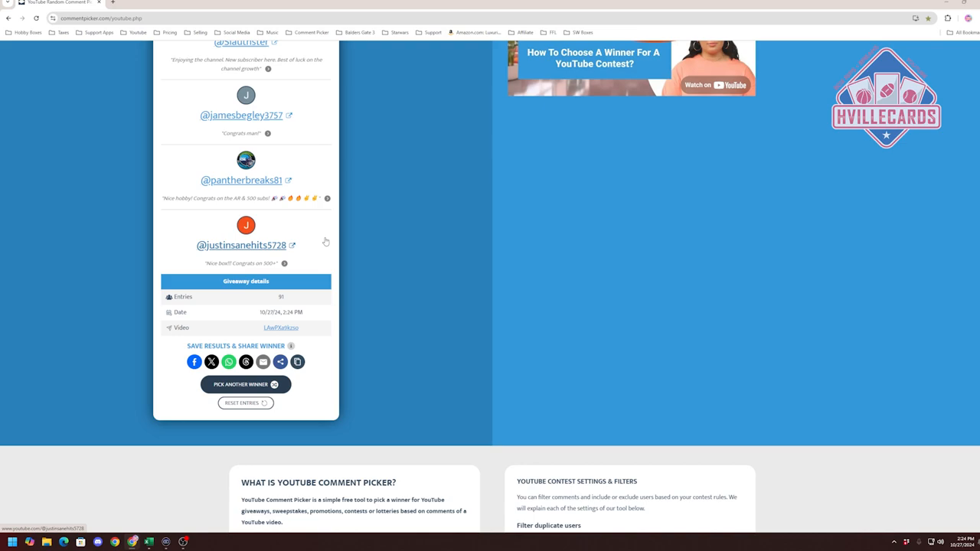
mouse_move(358, 236)
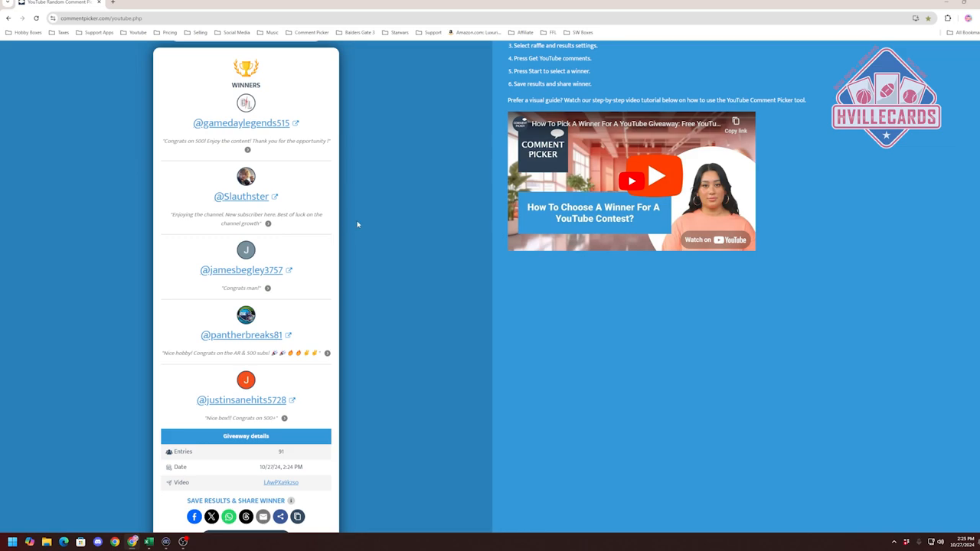
mouse_move(406, 217)
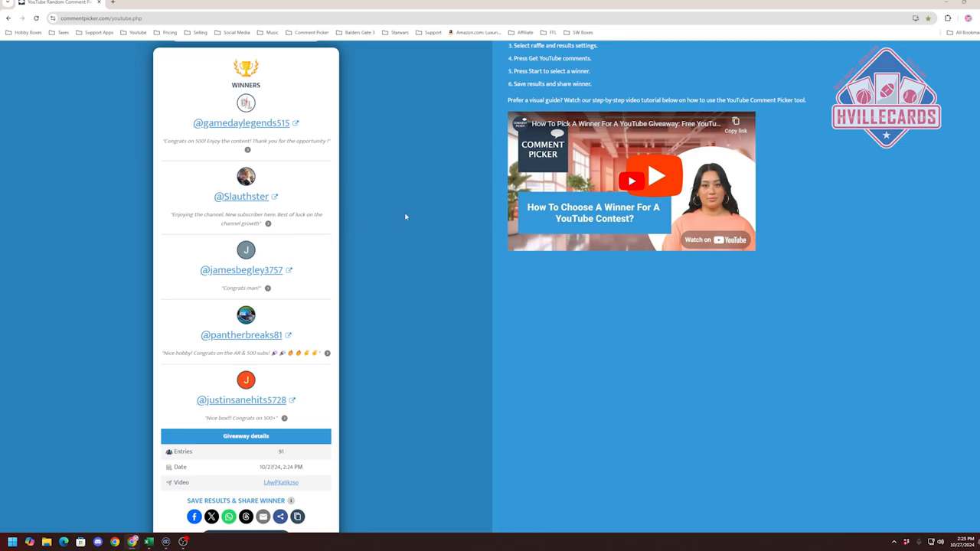
mouse_move(401, 211)
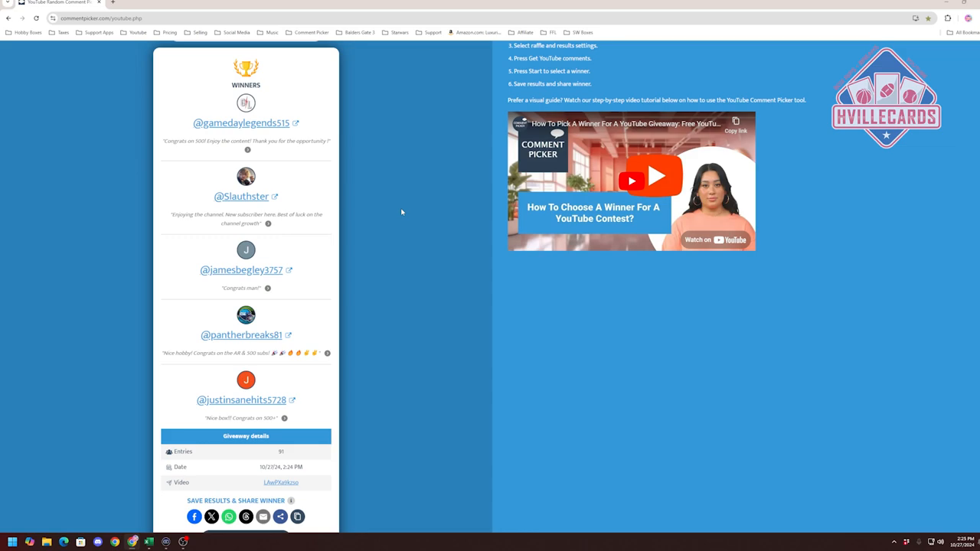
mouse_move(406, 211)
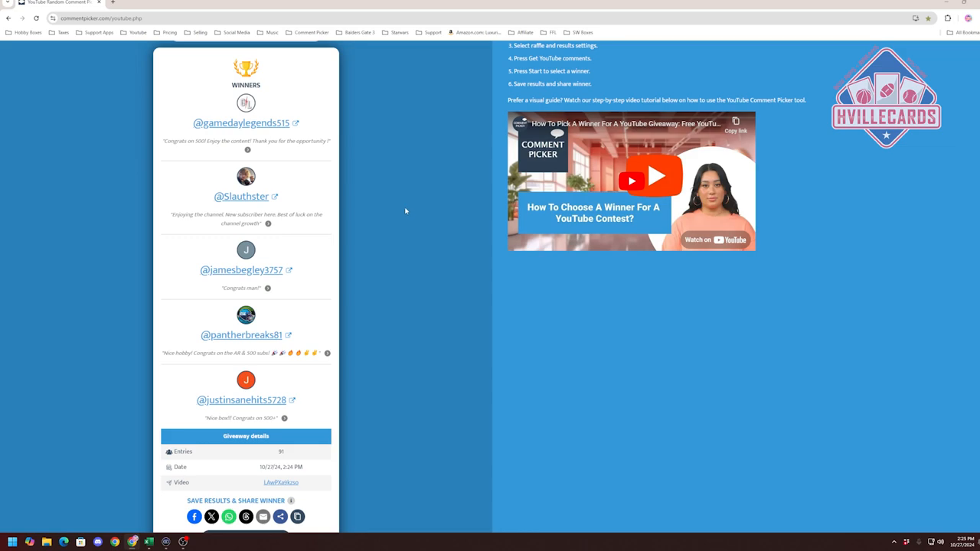
mouse_move(418, 246)
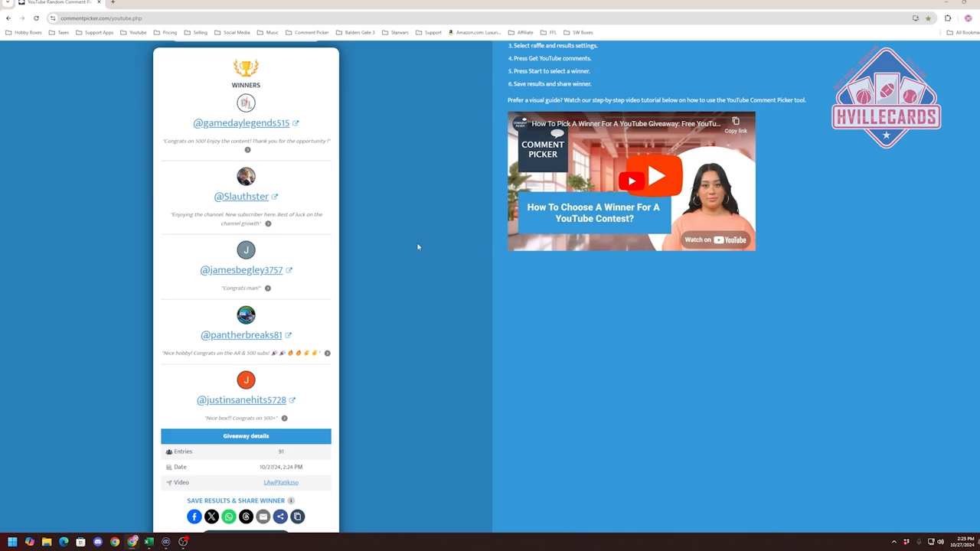
mouse_move(414, 239)
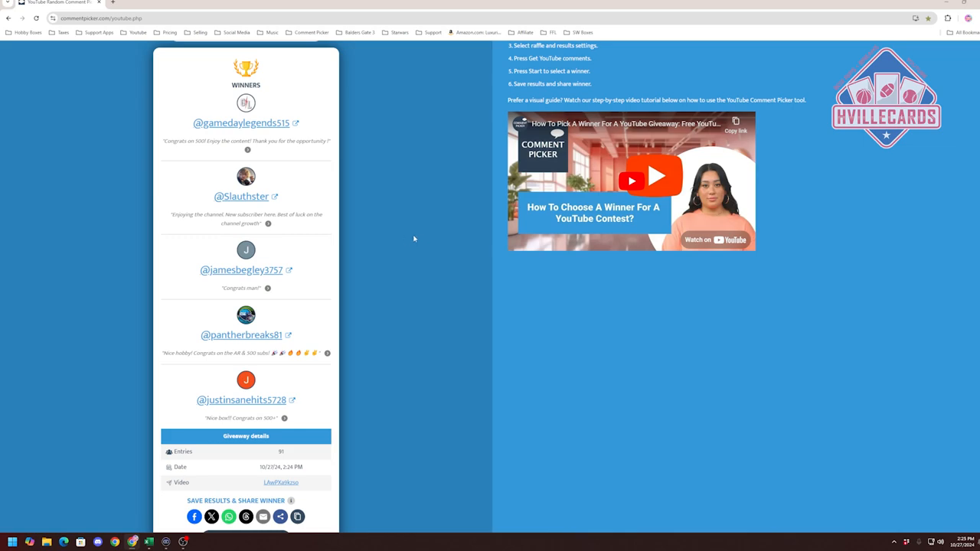
mouse_move(411, 238)
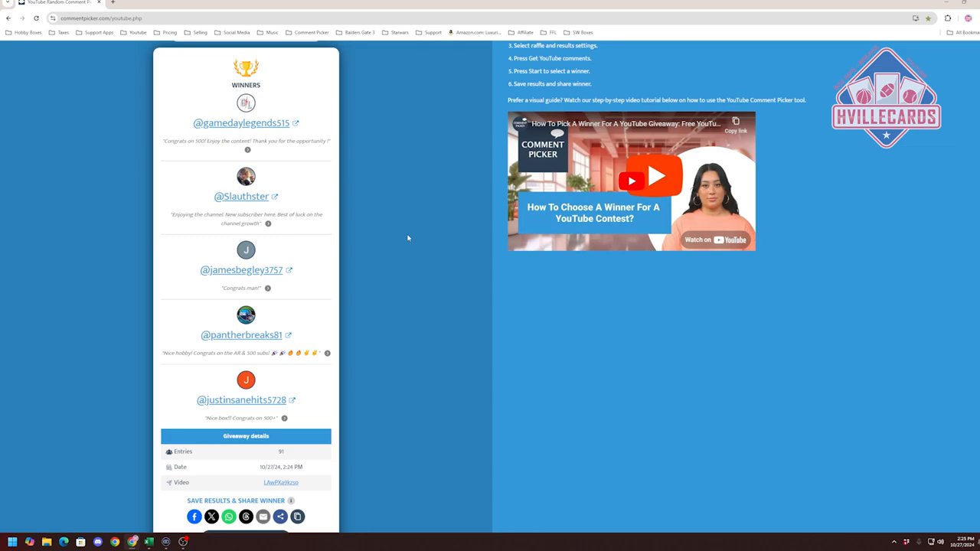
mouse_move(410, 223)
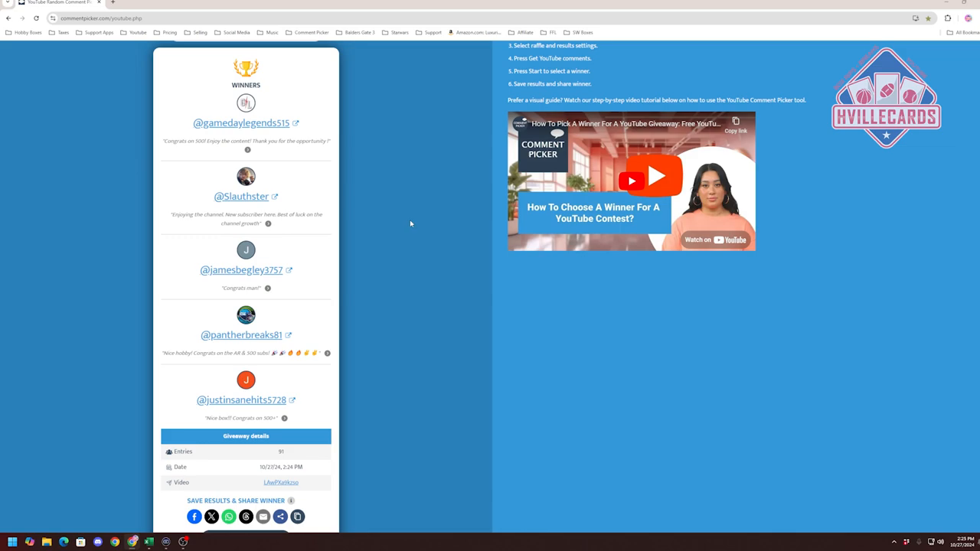
mouse_move(432, 223)
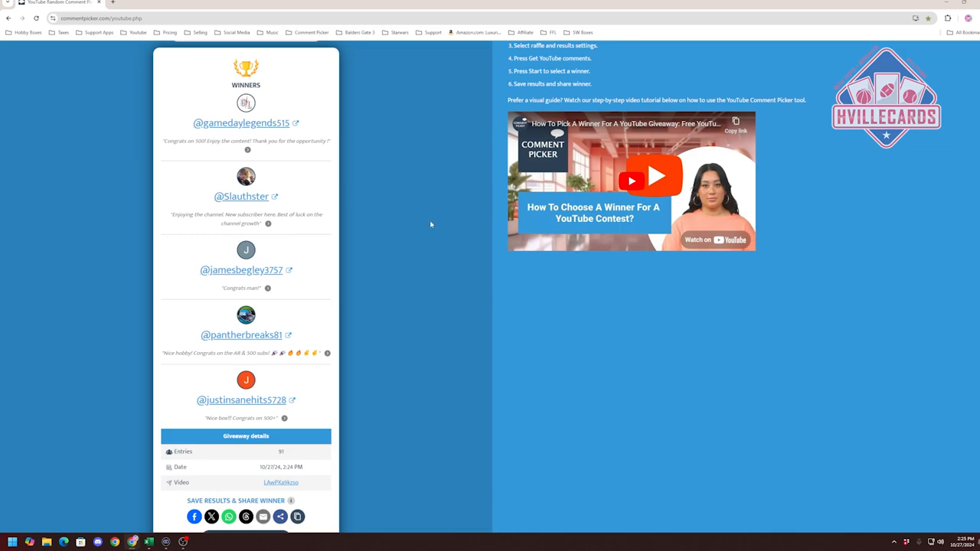
mouse_move(414, 237)
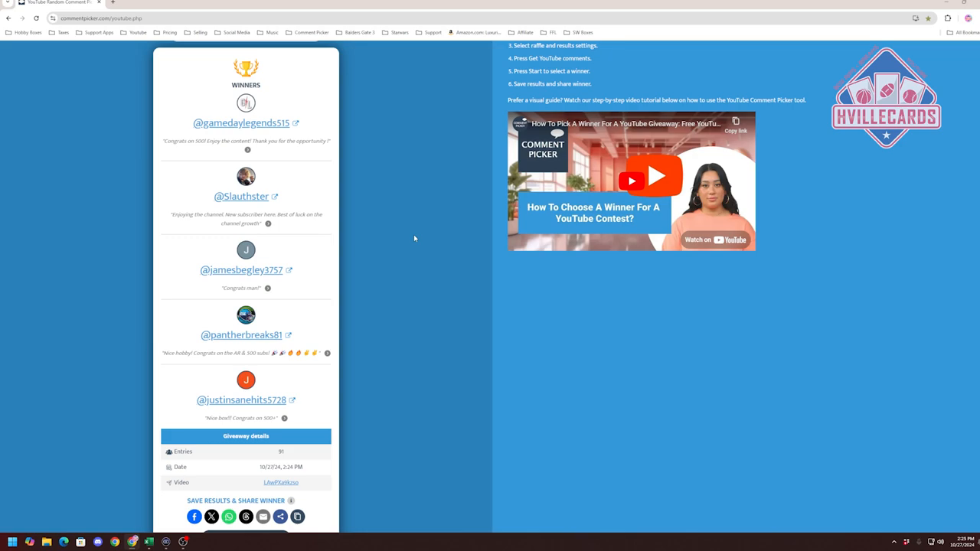
mouse_move(413, 255)
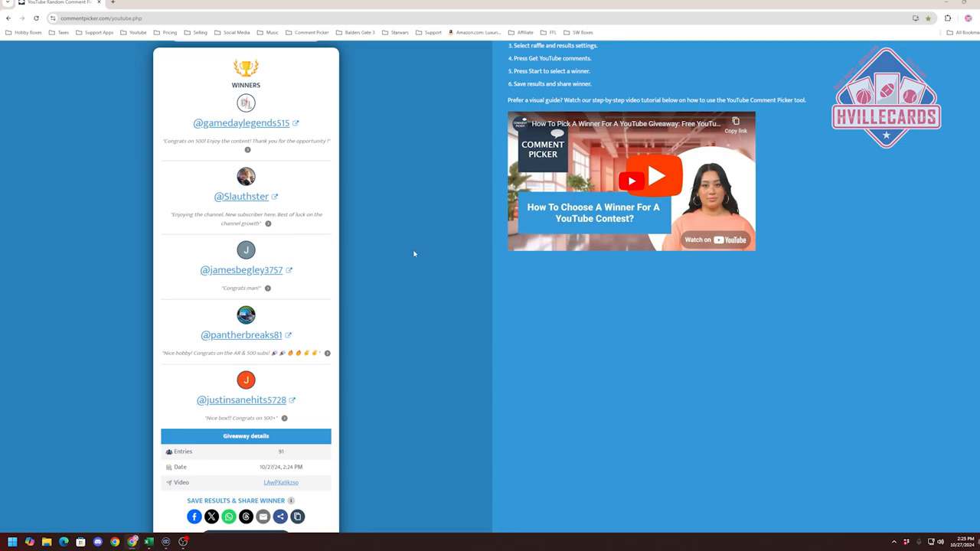
mouse_move(437, 217)
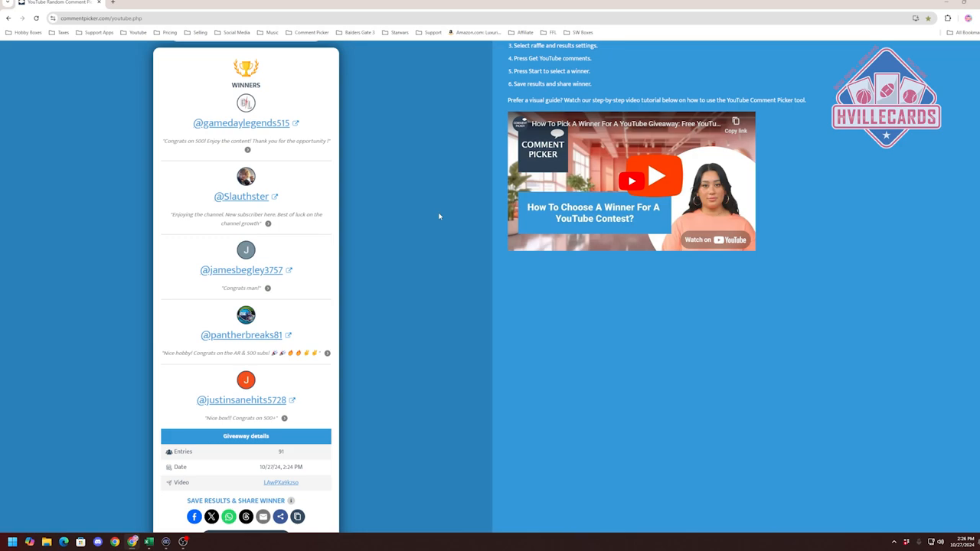
mouse_move(441, 211)
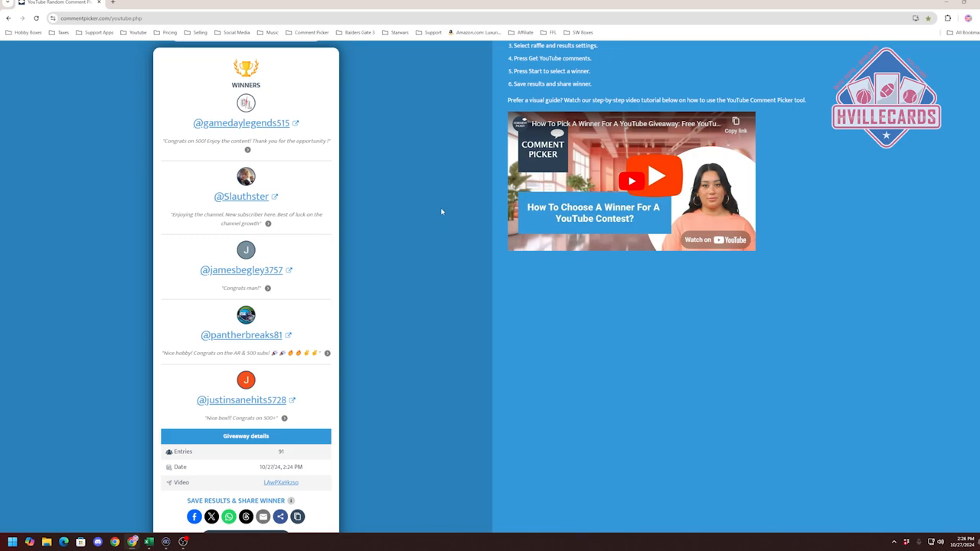
mouse_move(436, 214)
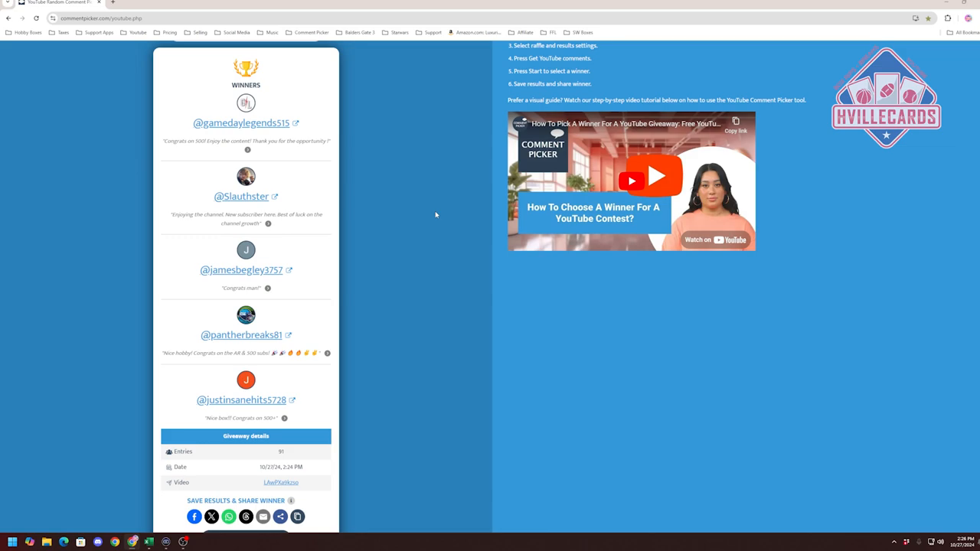
mouse_move(418, 209)
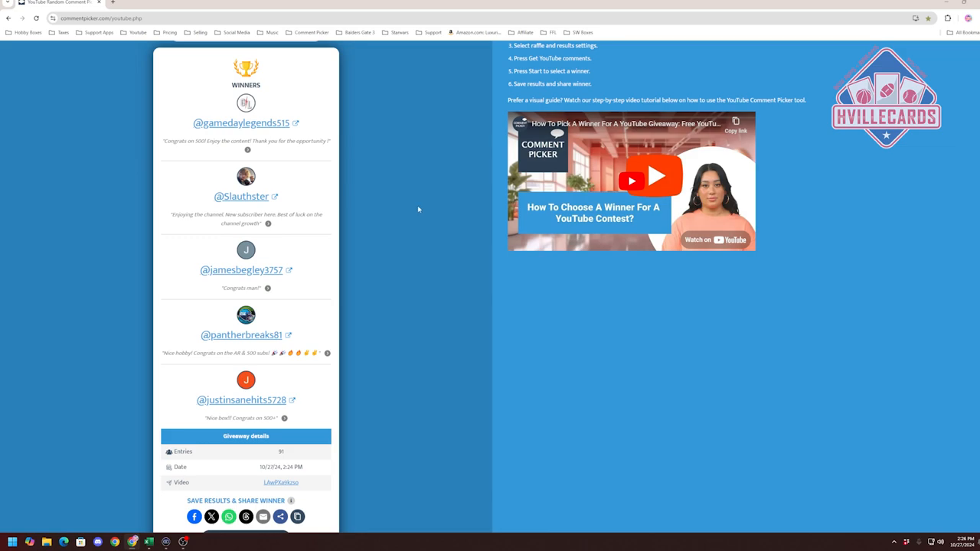